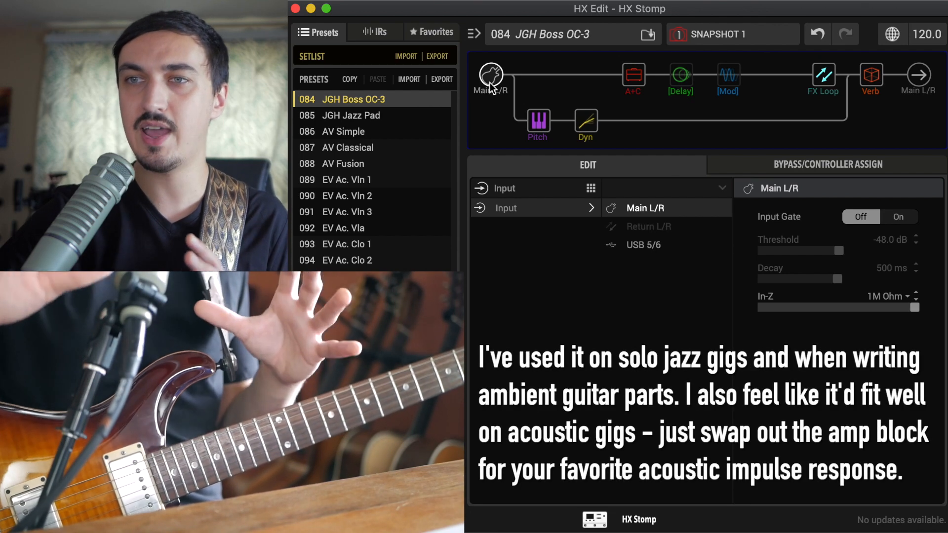
mouse_move(513, 76)
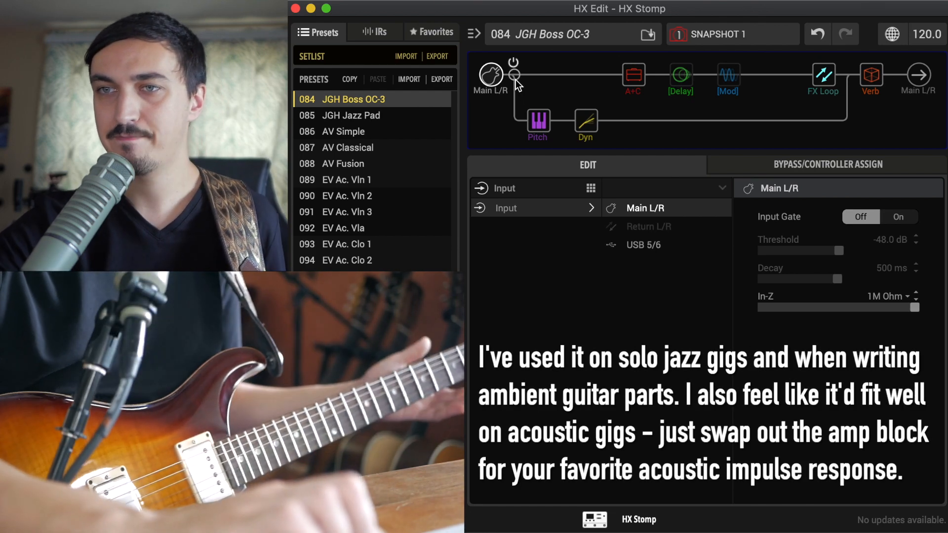
Show the input settings, then the split point as a Split Crossover at 95 Hz with Reverse off.
left_click(537, 119)
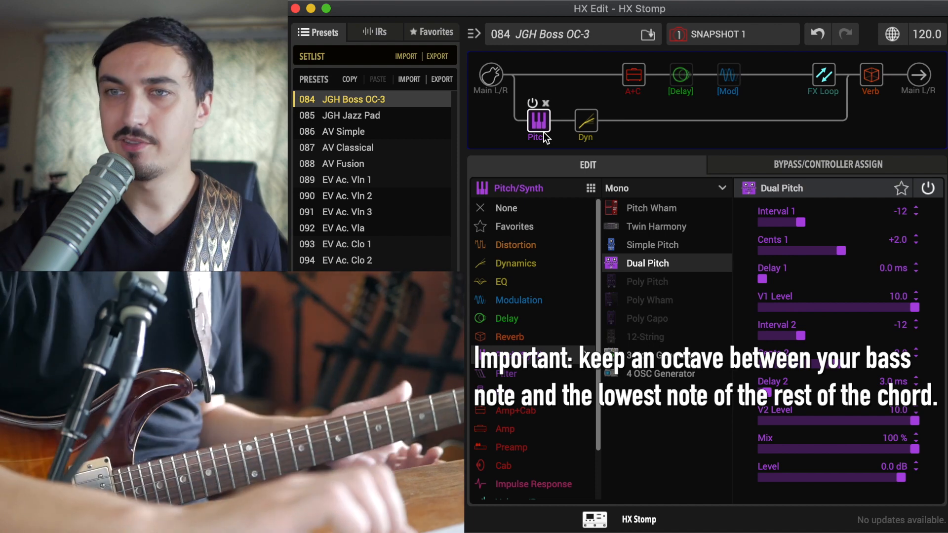
left_click(491, 77)
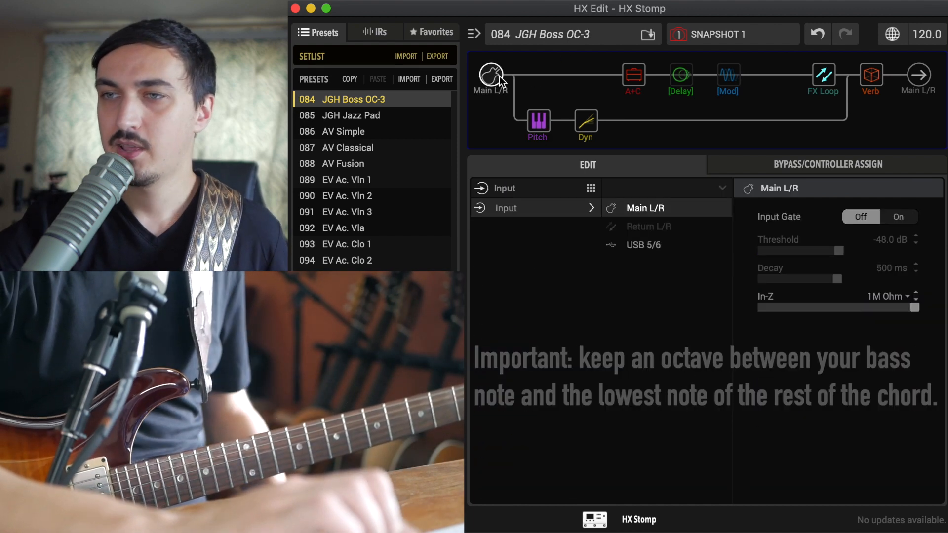
left_click(513, 74)
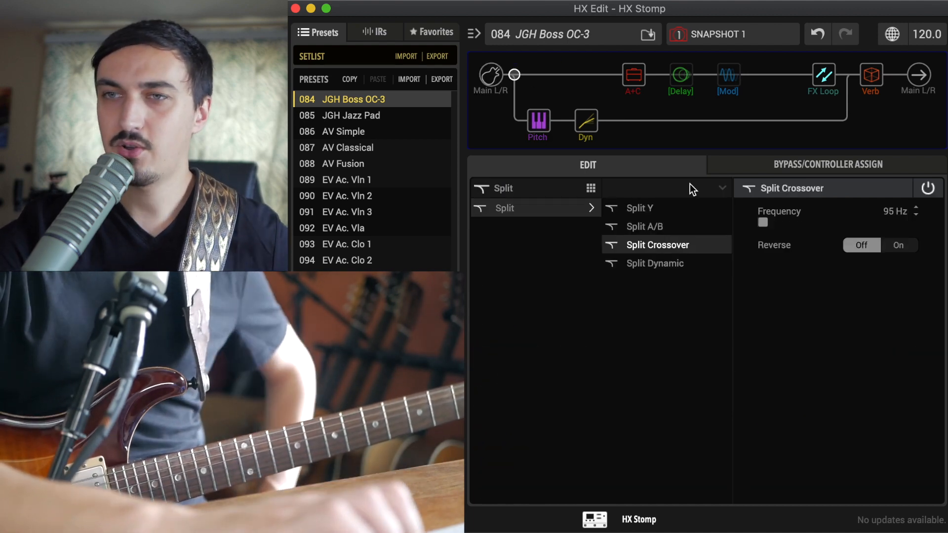
mouse_move(571, 74)
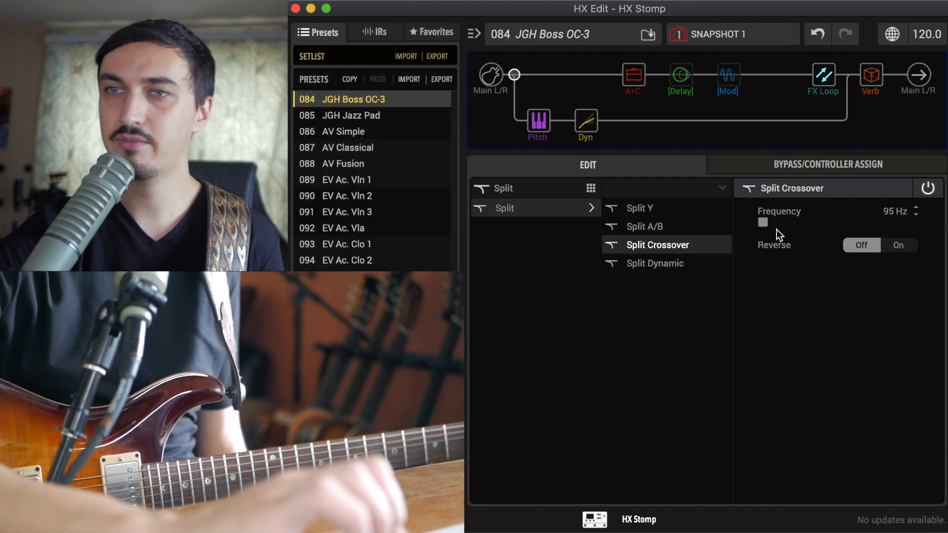
Show the Dual Pitch block on path B with both intervals at -12.
left_click(537, 119)
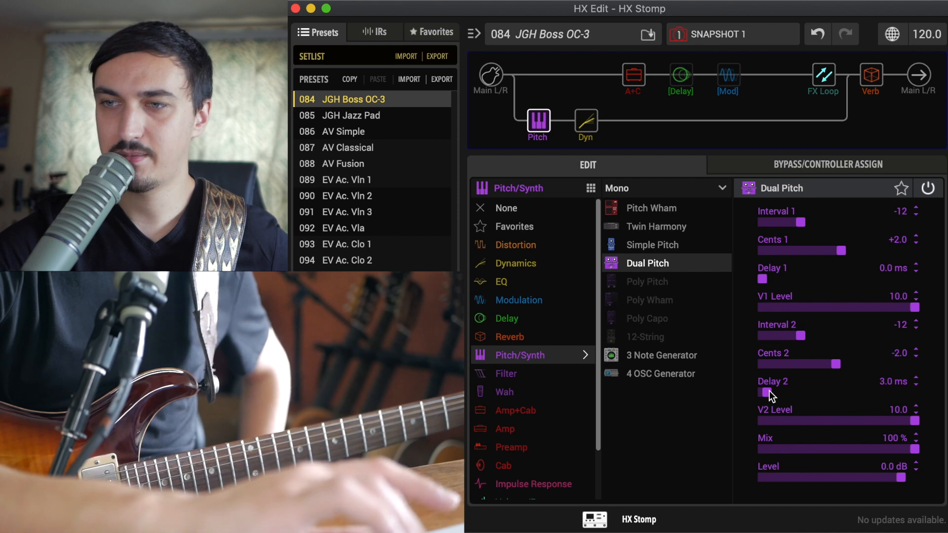
Show the Rochester Comp block on path B with infinite ratio and 73 % mix.
left_click(583, 121)
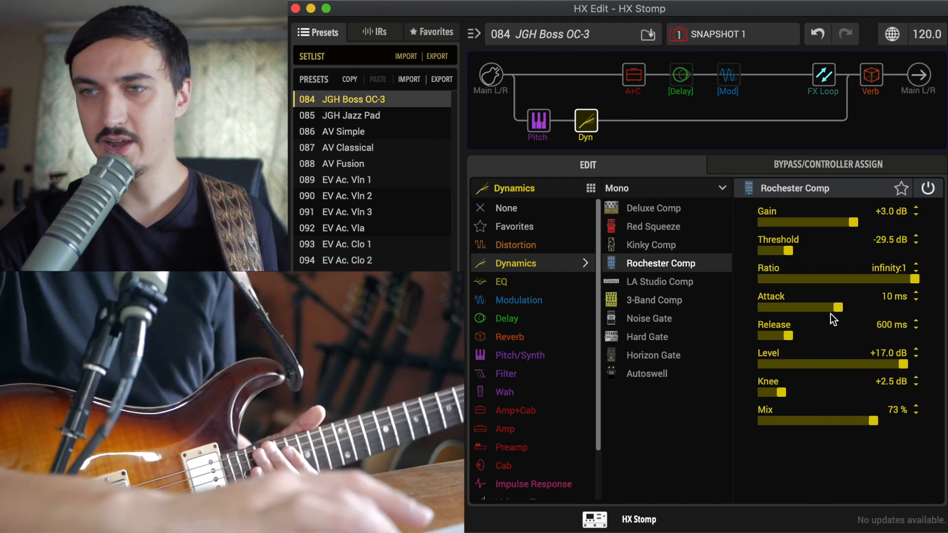
Show the Jazz Rivet 120 amp and its 2x12 Double C12N cab with 4038 Ribbon mic.
left_click(633, 79)
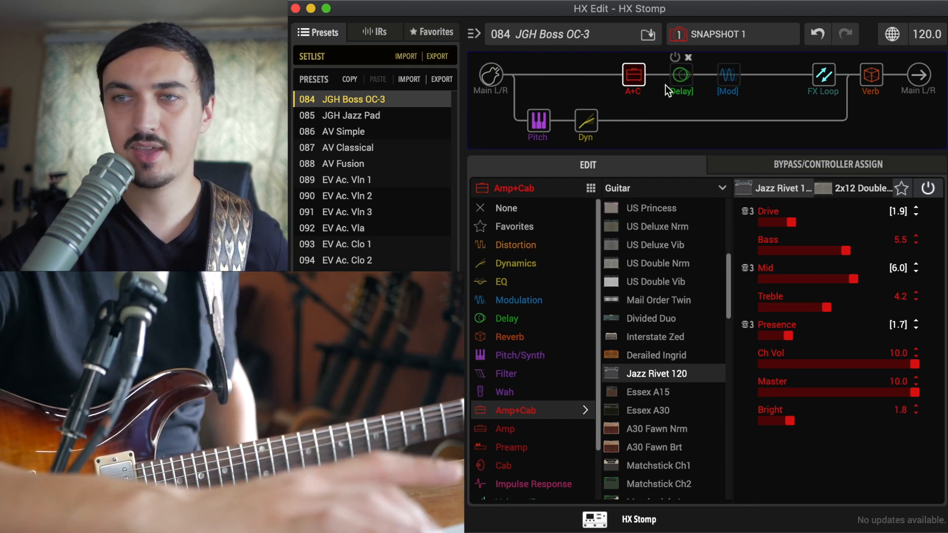
mouse_move(613, 68)
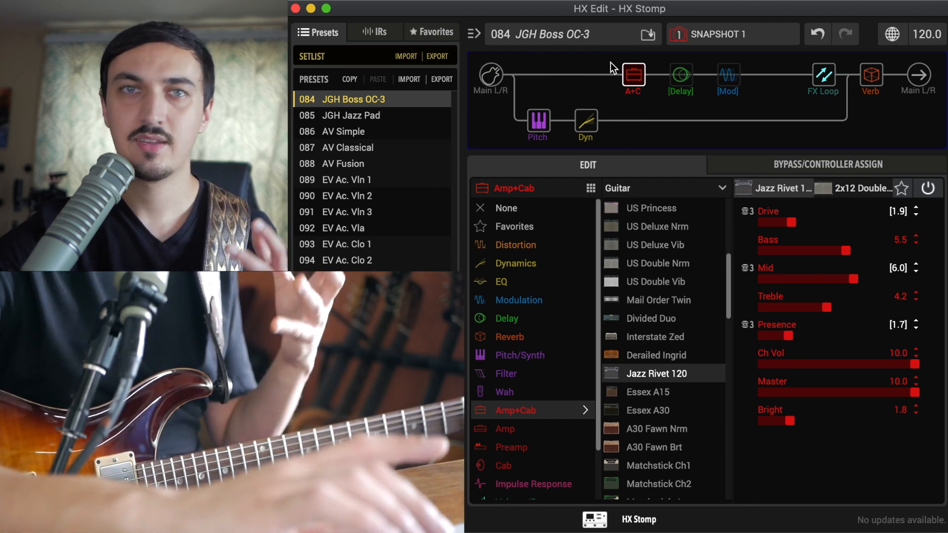
mouse_move(634, 77)
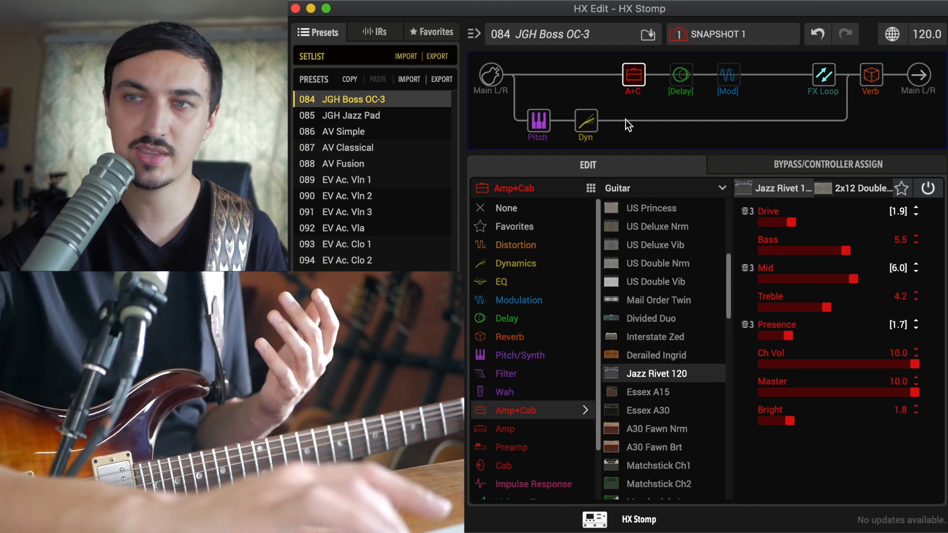
mouse_move(602, 75)
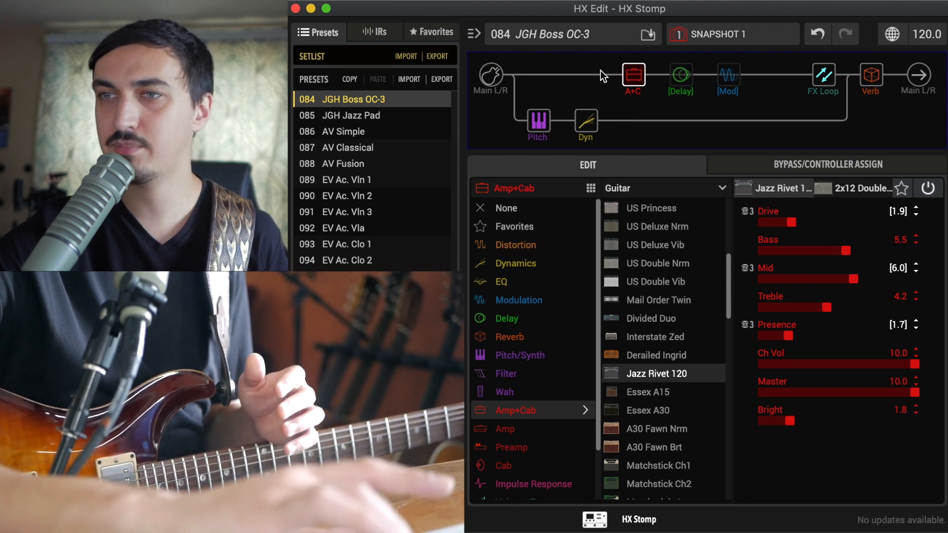
mouse_move(768, 136)
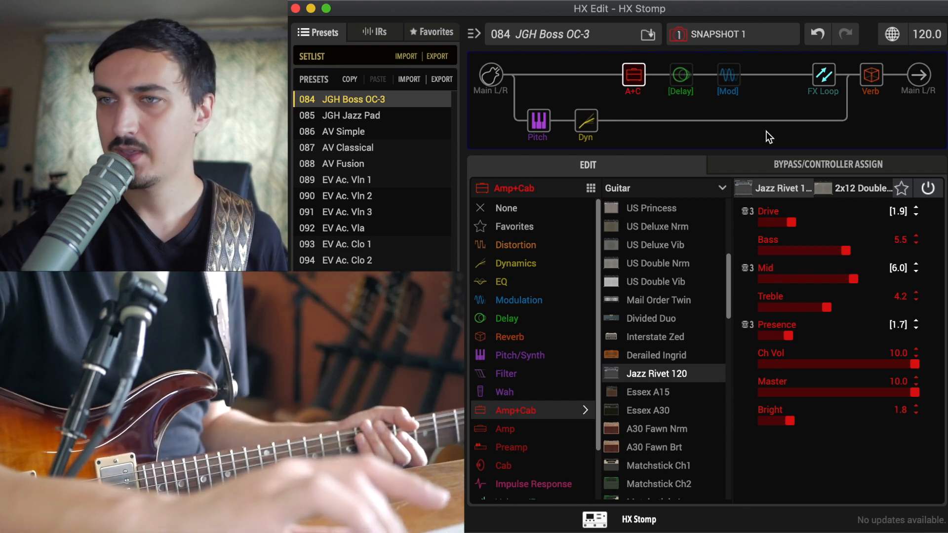
mouse_move(848, 194)
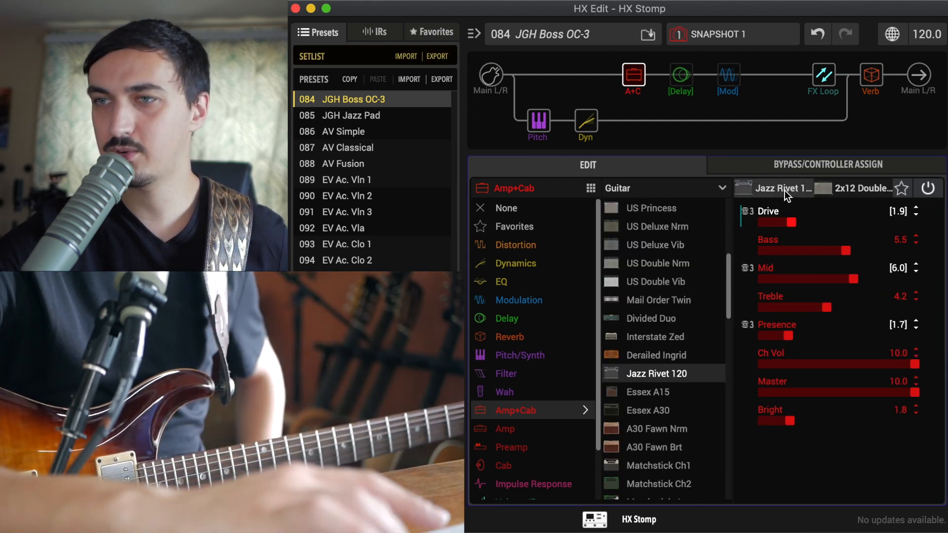
mouse_move(852, 194)
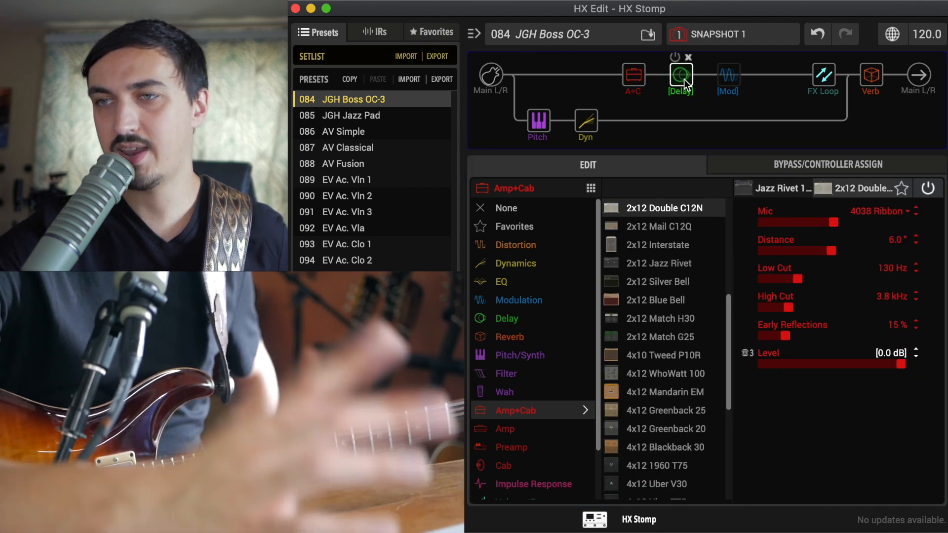
Review the modulation, FX loop, merge mixer and the empty block's dynamics choices on path A.
left_click(727, 79)
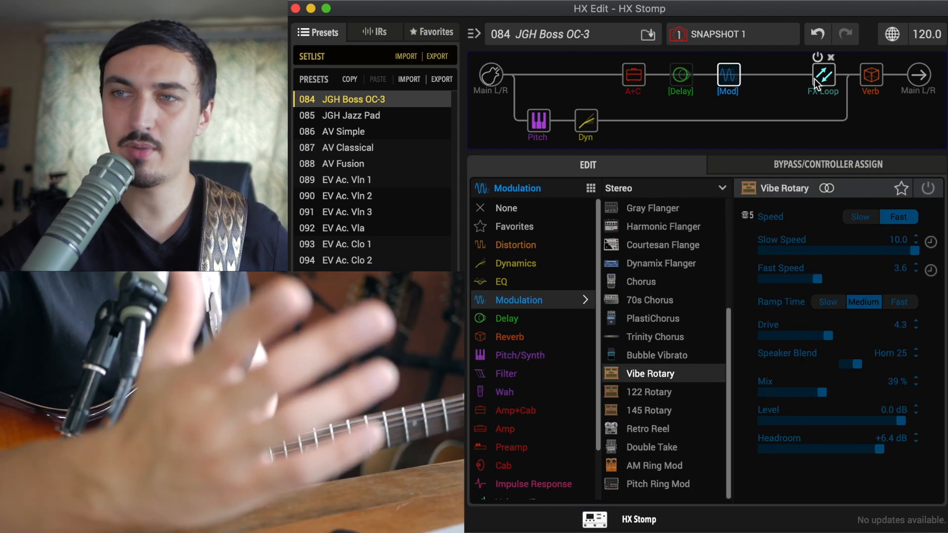
left_click(822, 75)
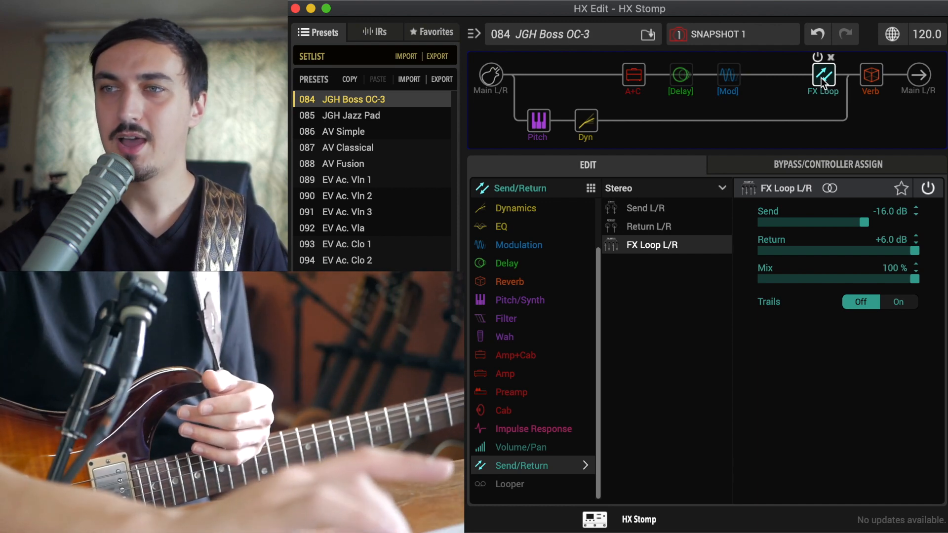
left_click(847, 76)
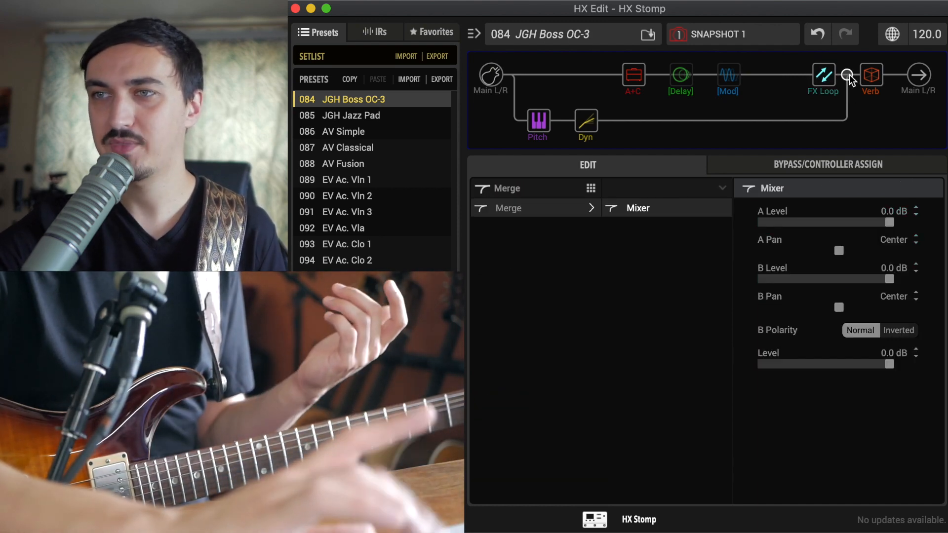
left_click(871, 77)
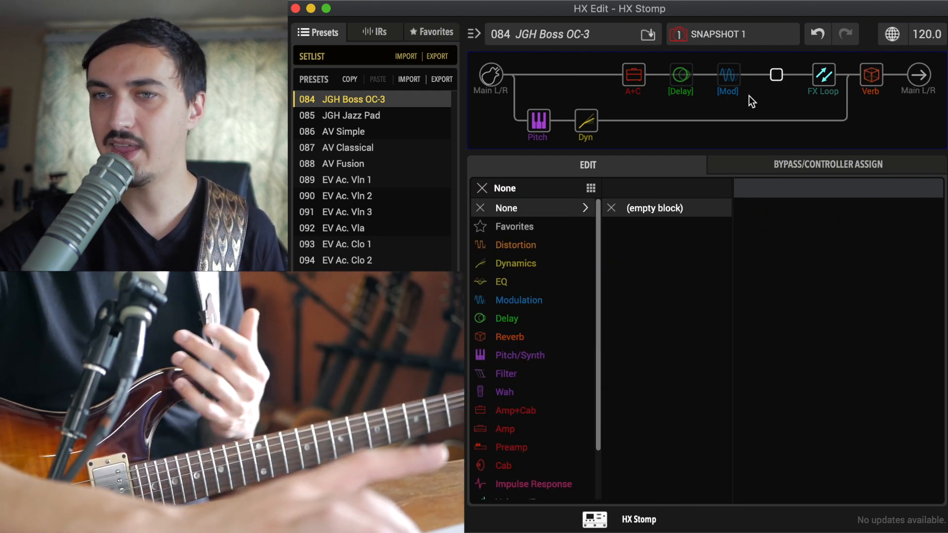
left_click(516, 263)
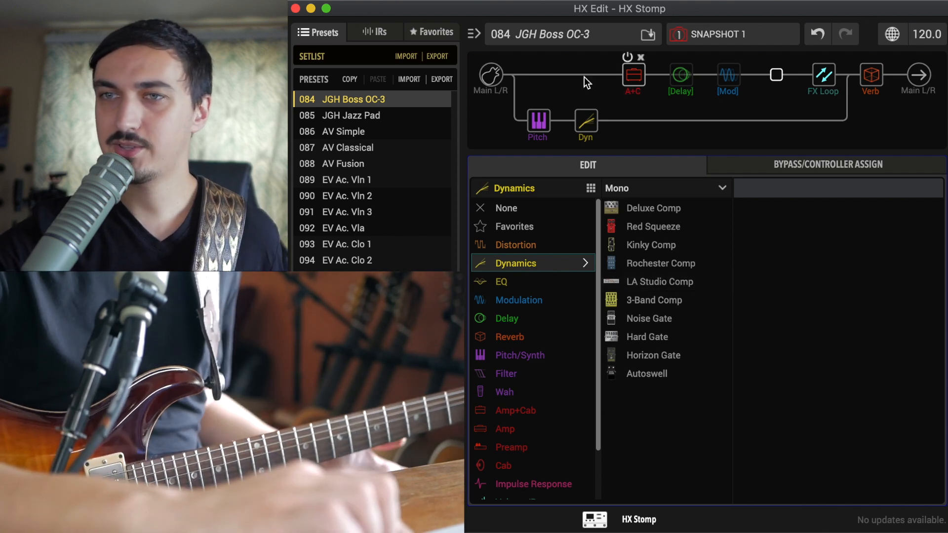
Review the output, FX loop levels, Rochester Comp and input, ending on the 95 Hz split crossover.
left_click(917, 77)
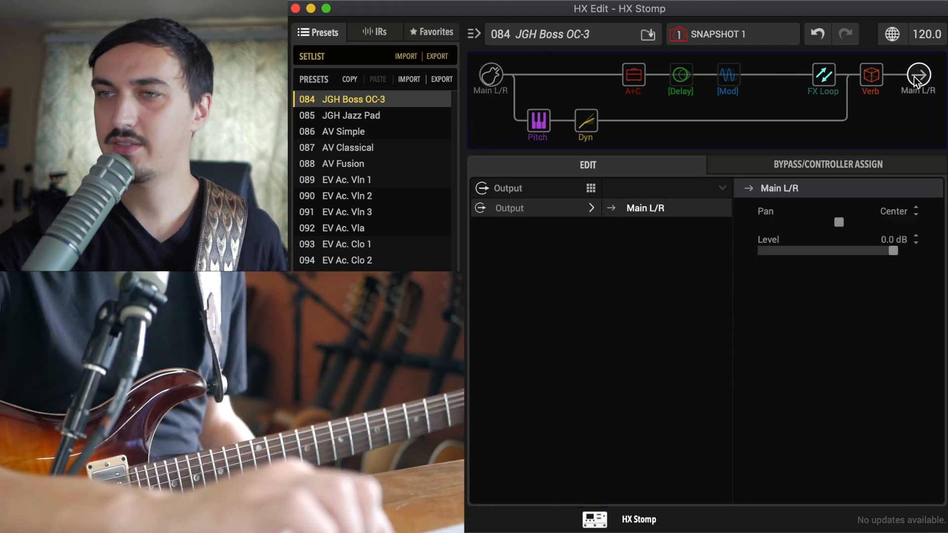
left_click(822, 77)
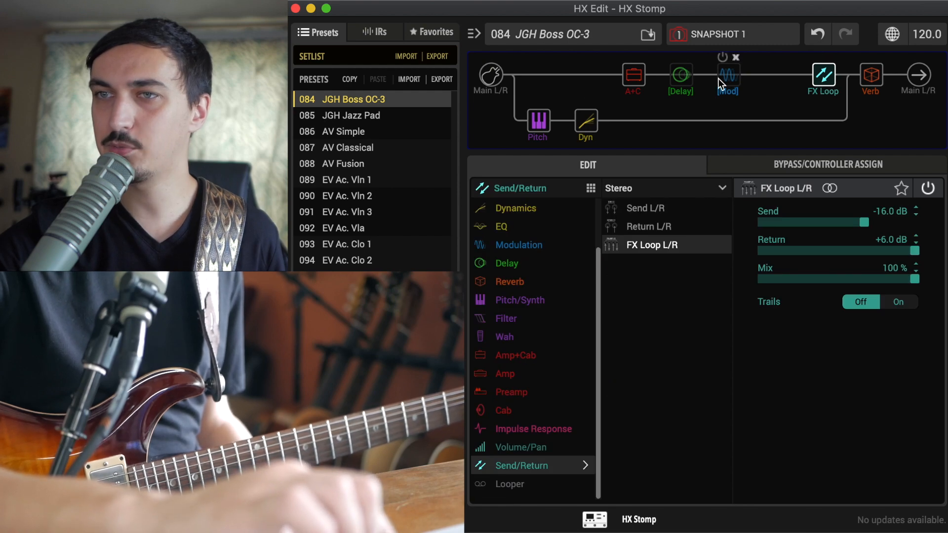
left_click(585, 119)
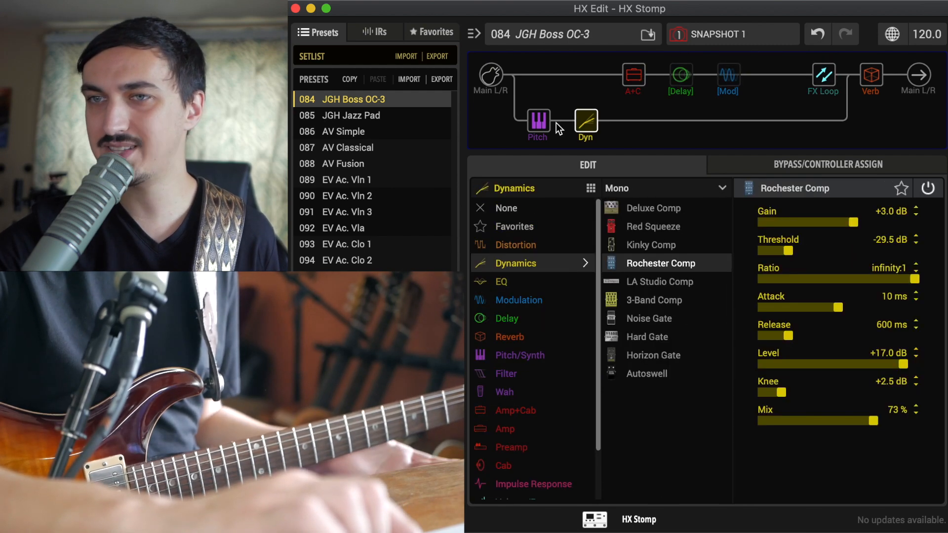
left_click(491, 77)
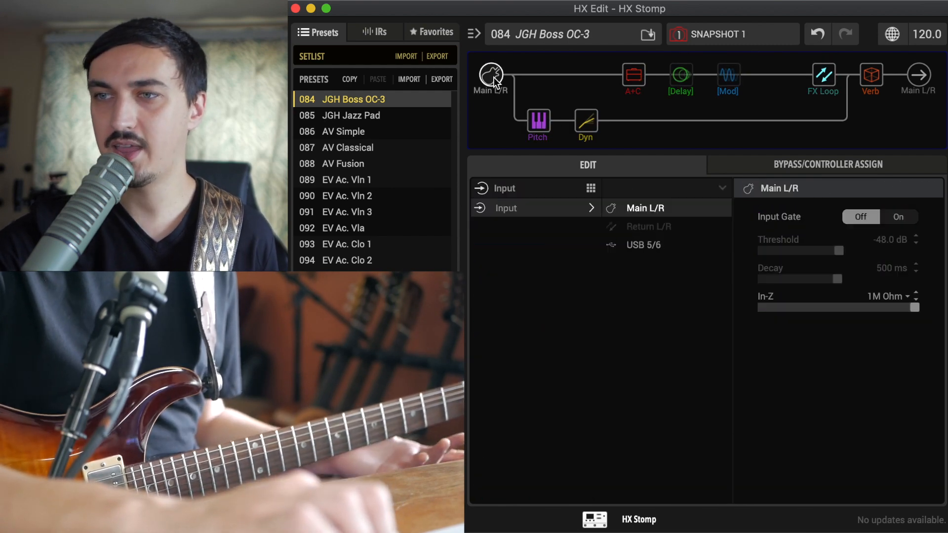
left_click(491, 74)
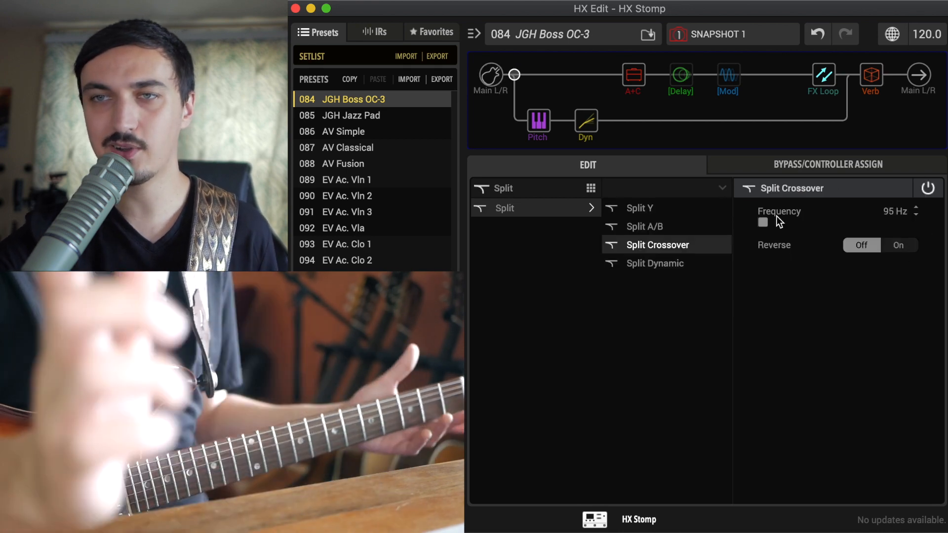
mouse_move(766, 276)
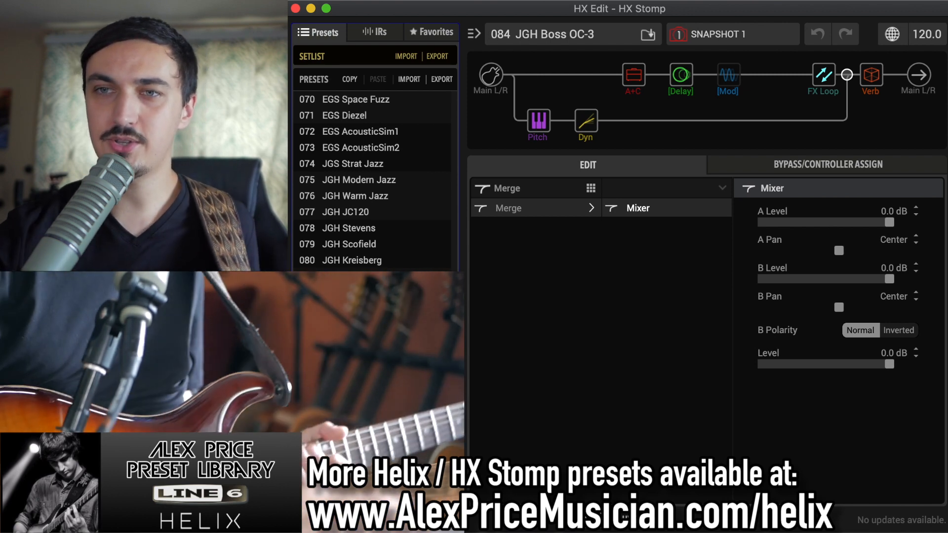
scroll("up", 3)
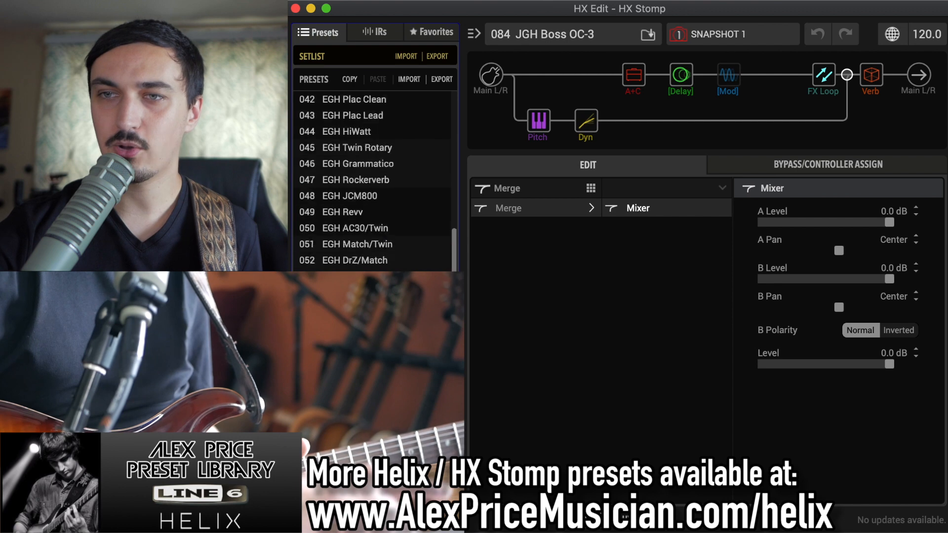
scroll("up", 3)
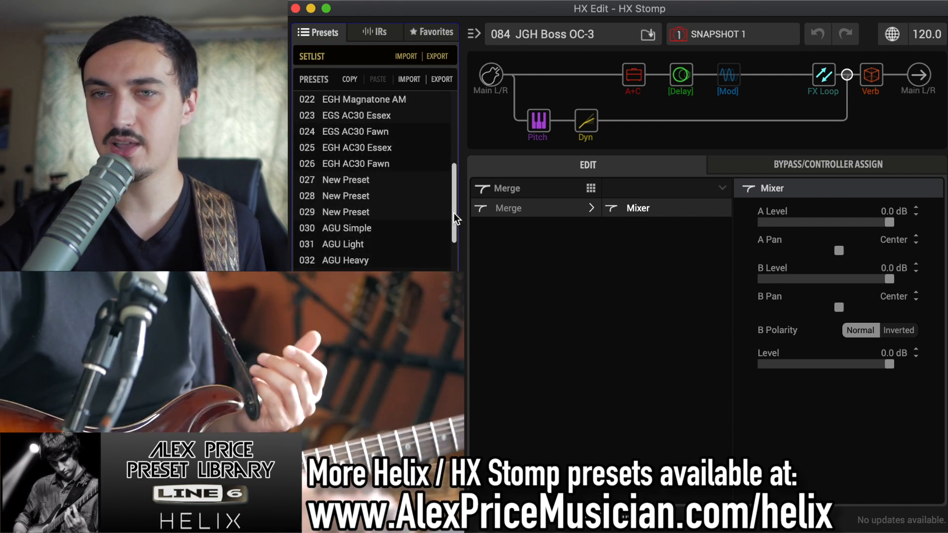
scroll("down", 3)
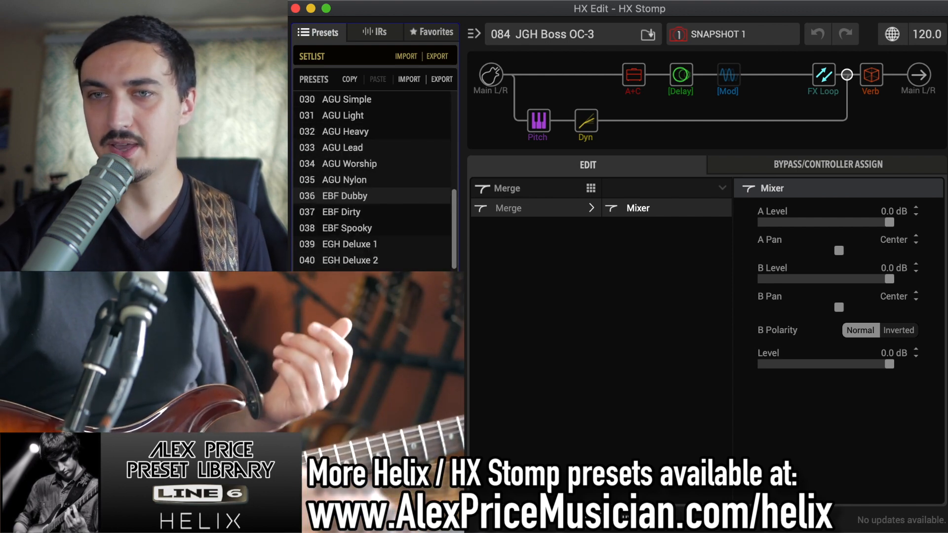
scroll("down", 3)
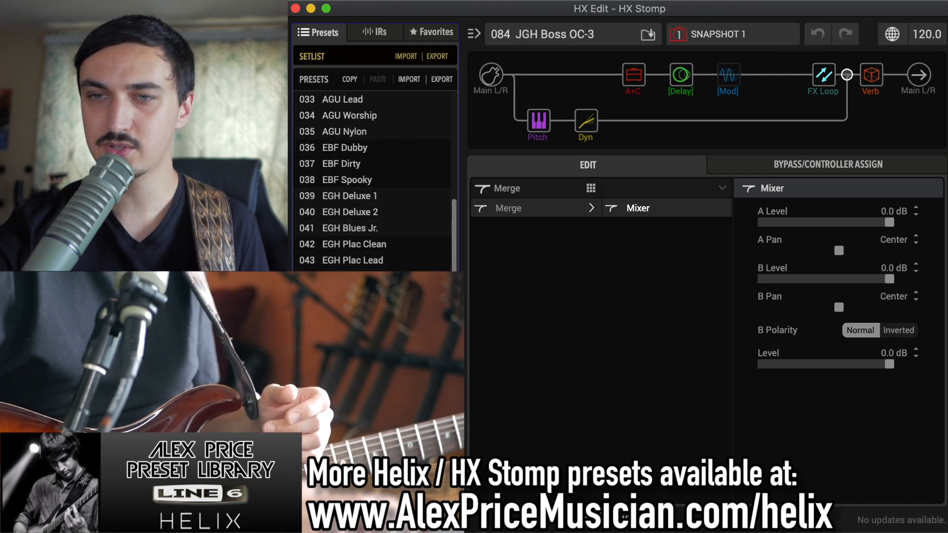
scroll("down", 3)
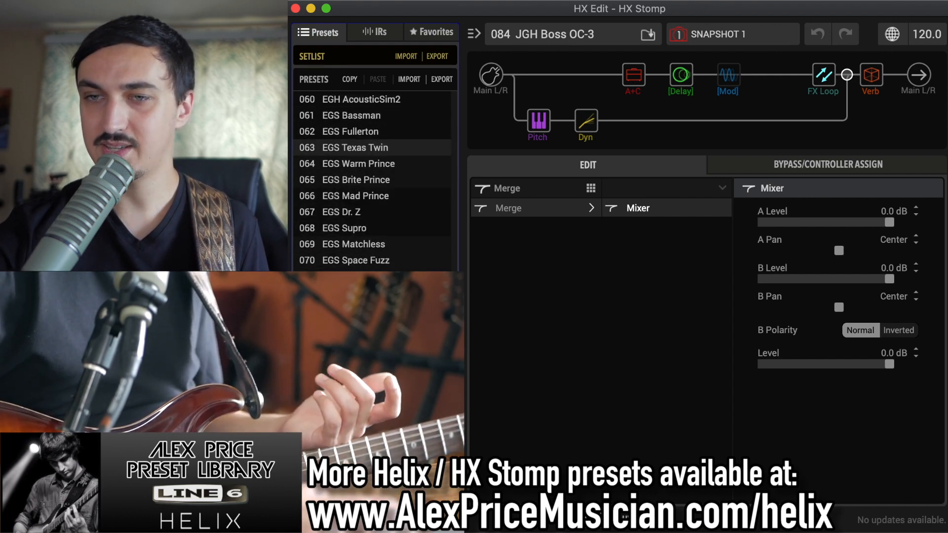
scroll("down", 3)
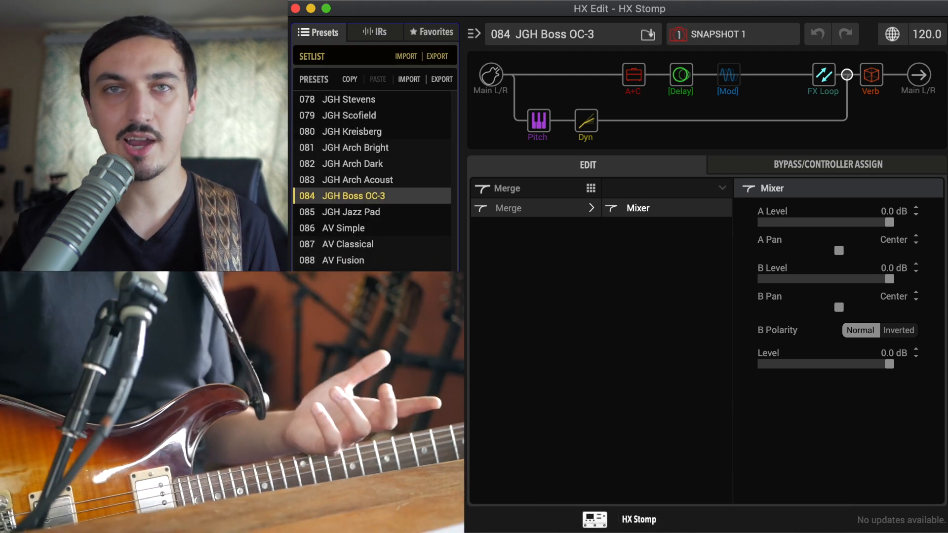
scroll("up", 3)
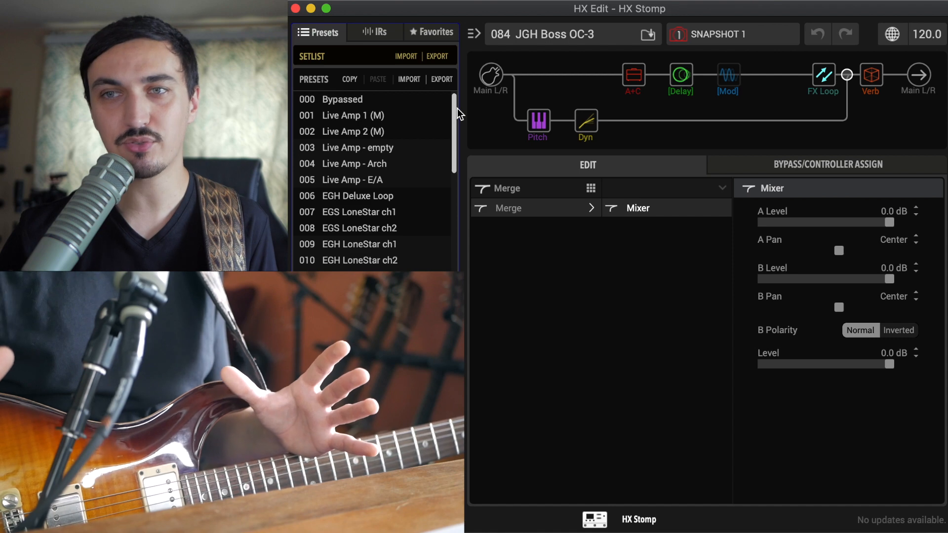